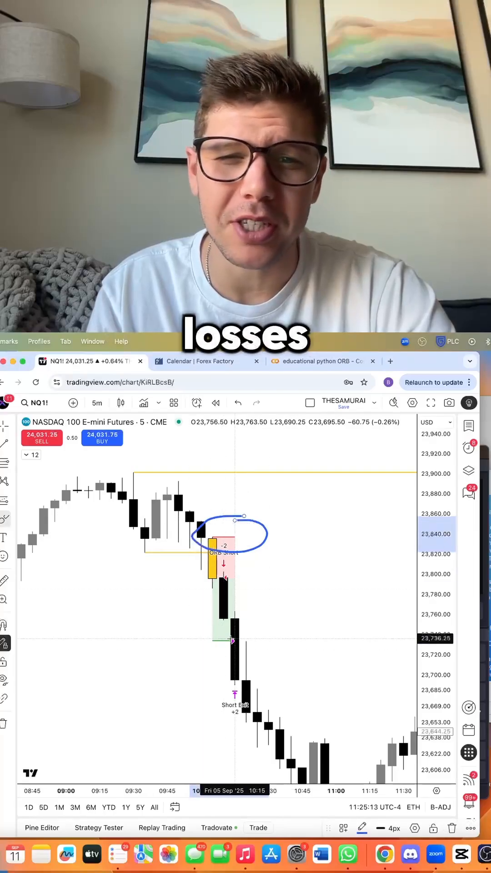
# Circle the short trade's exit, check the Python ORB notebook, then bring up the Forex Factory calendar
pyautogui.moveTo(209, 629); pyautogui.dragTo(251, 654)
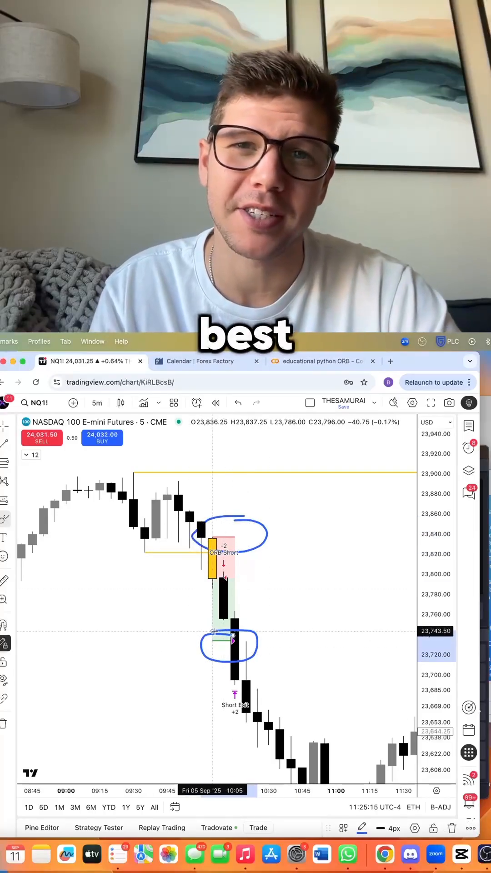
pyautogui.click(320, 361)
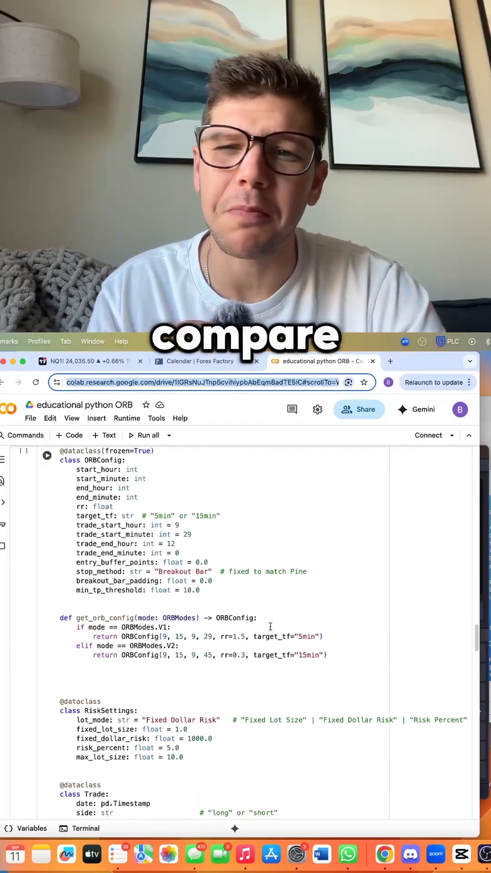
pyautogui.click(82, 361)
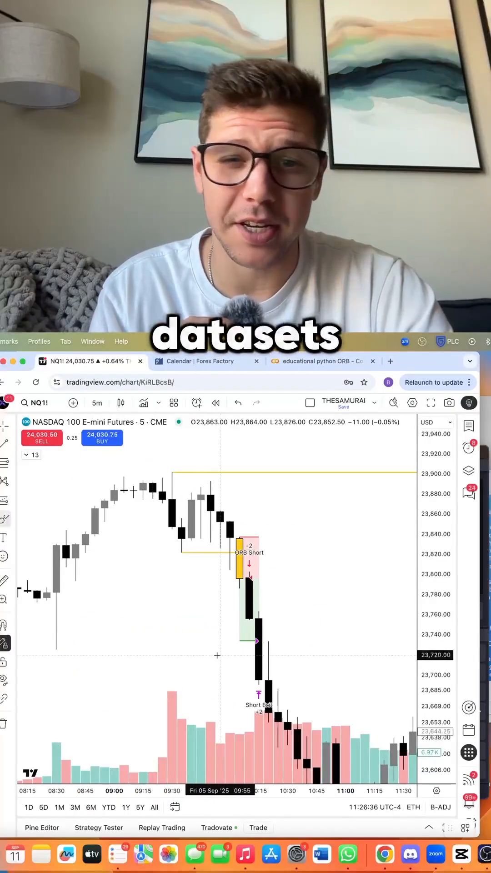
pyautogui.click(205, 361)
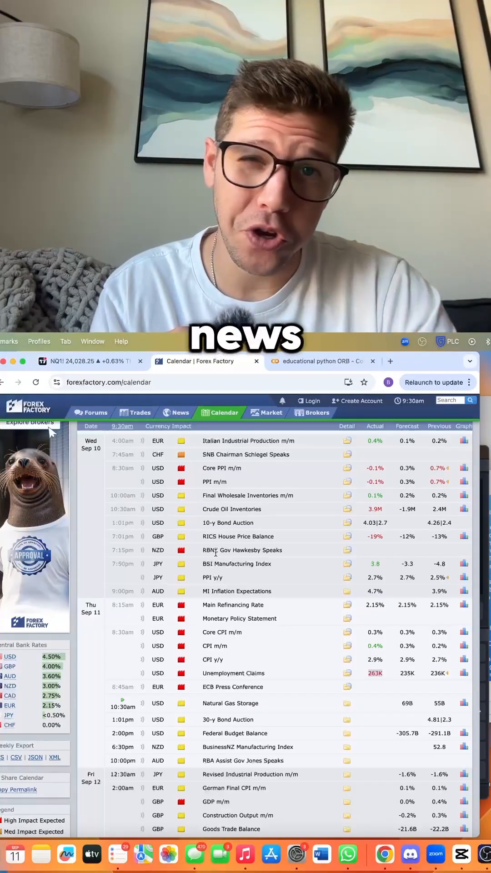
pyautogui.click(323, 361)
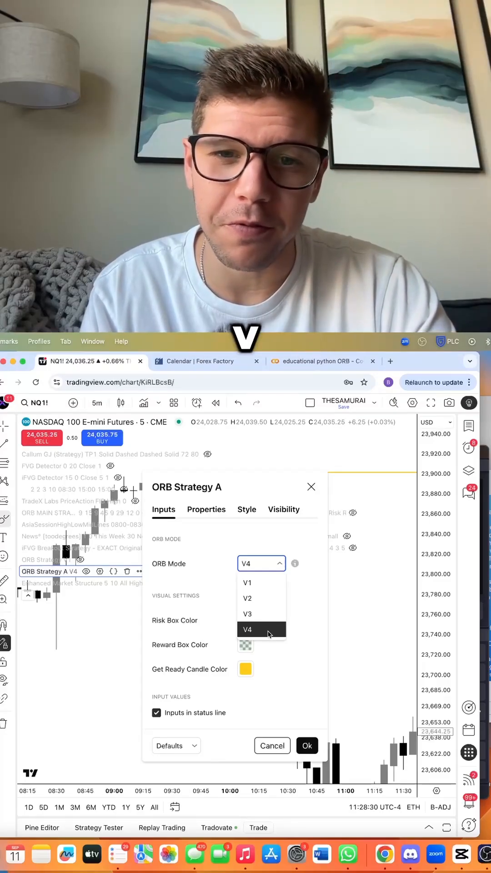
# Choose the ORB Mode in ORB Strategy A settings and show its Strategy Tester backtest report
pyautogui.click(307, 745)
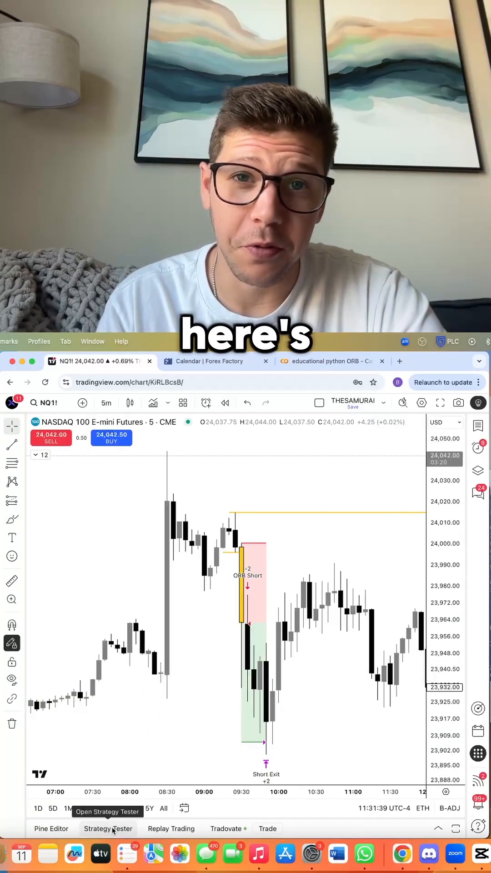
pyautogui.click(107, 828)
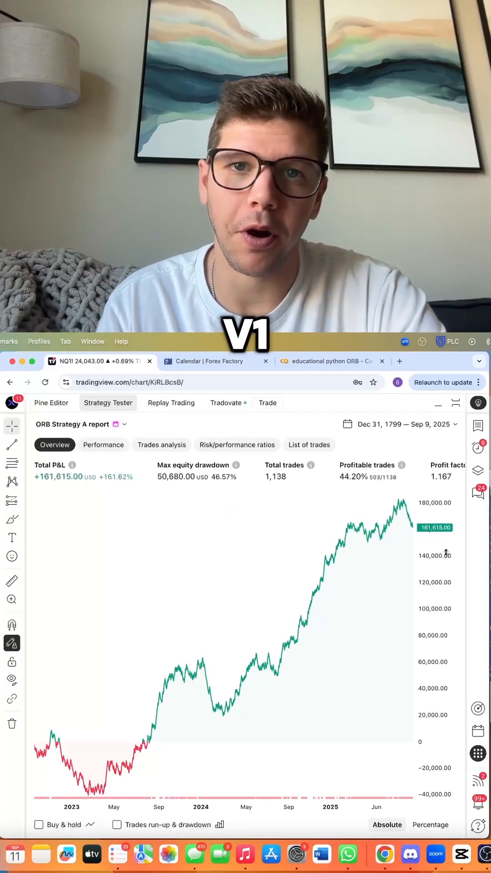